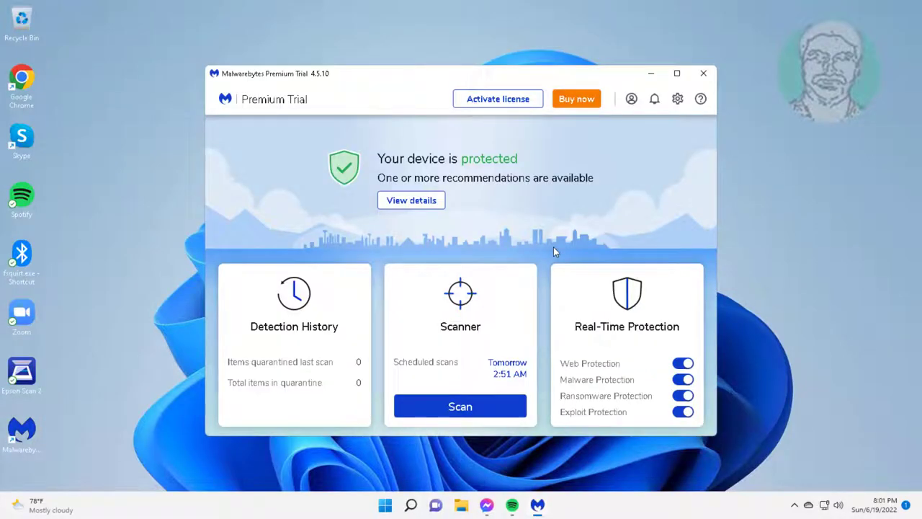
mouse_move(374, 344)
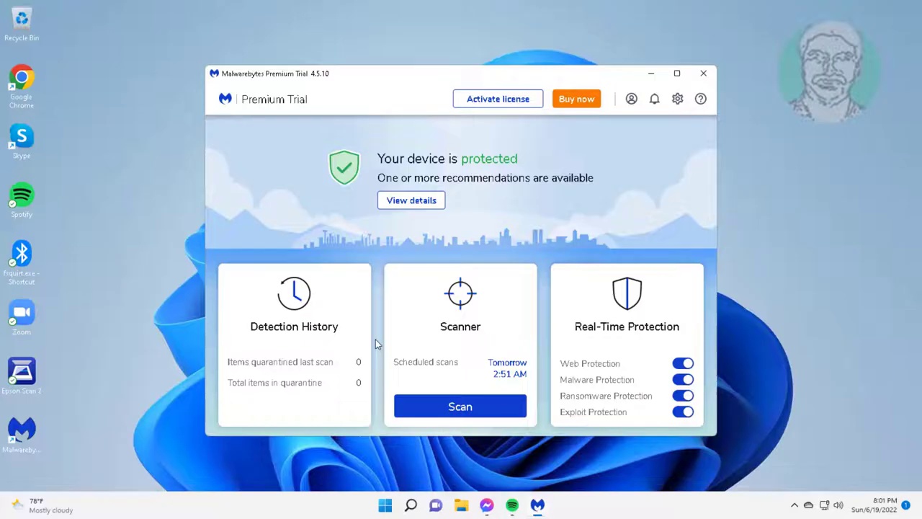
mouse_move(461, 406)
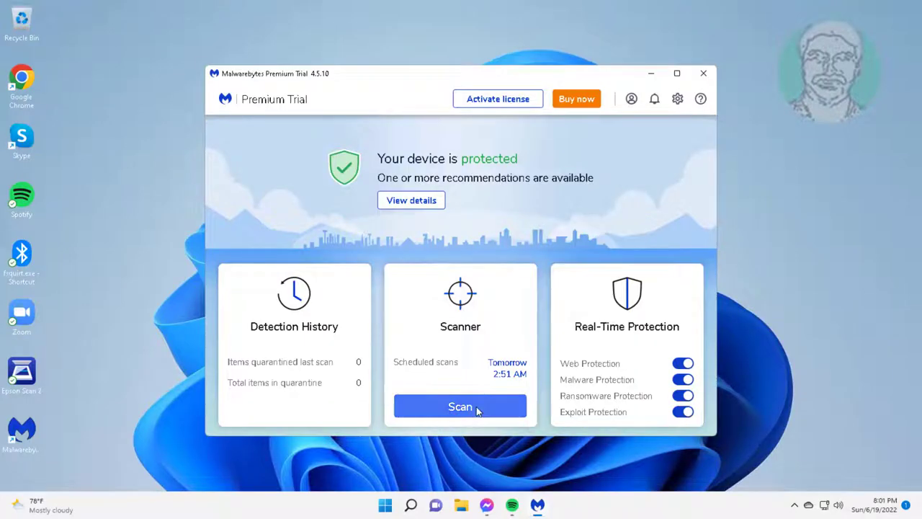
Run a Malwarebytes threat scan and quarantine the one detected potentially unwanted program.
click(460, 406)
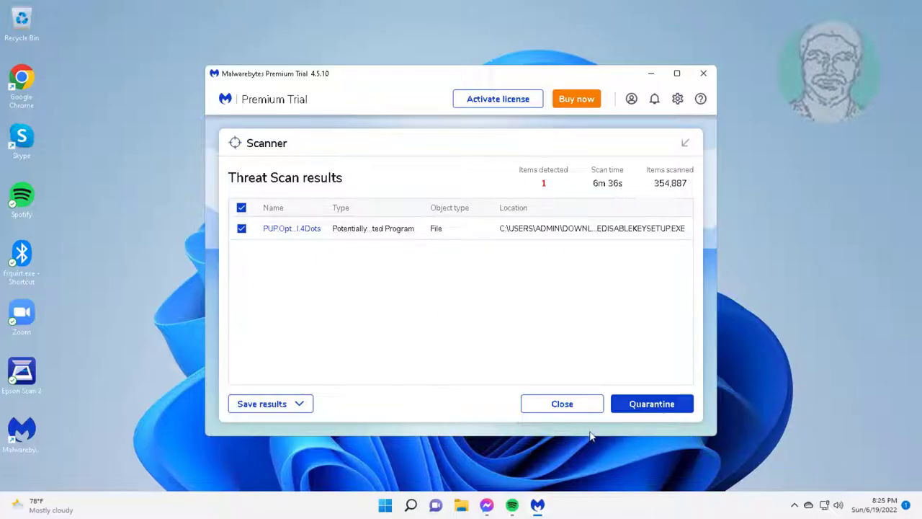
click(652, 404)
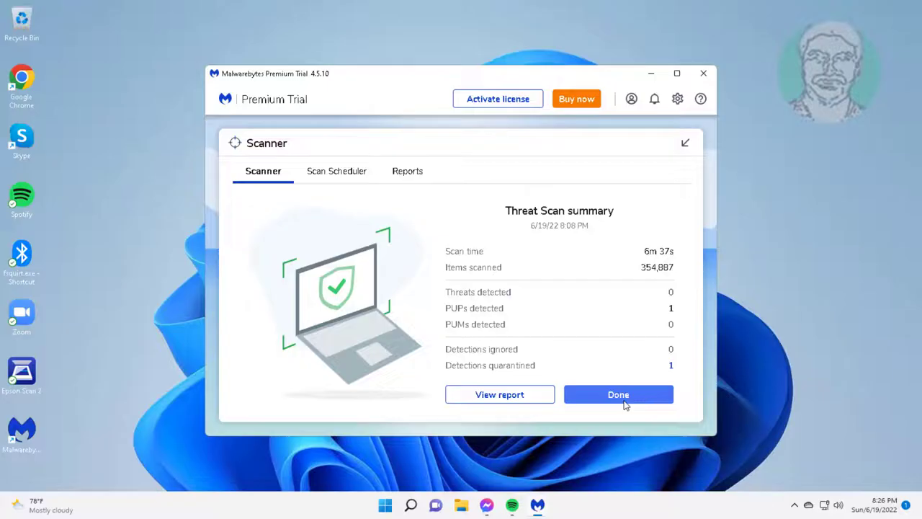
click(618, 394)
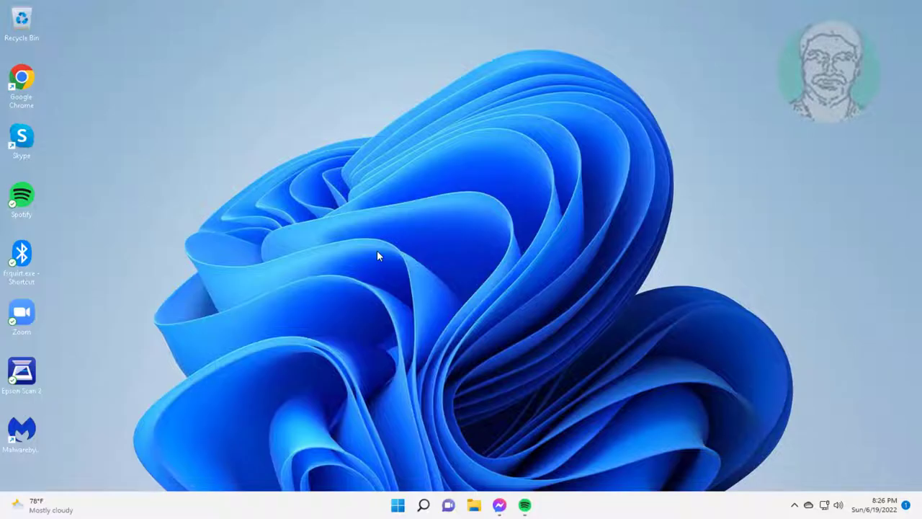
mouse_move(386, 253)
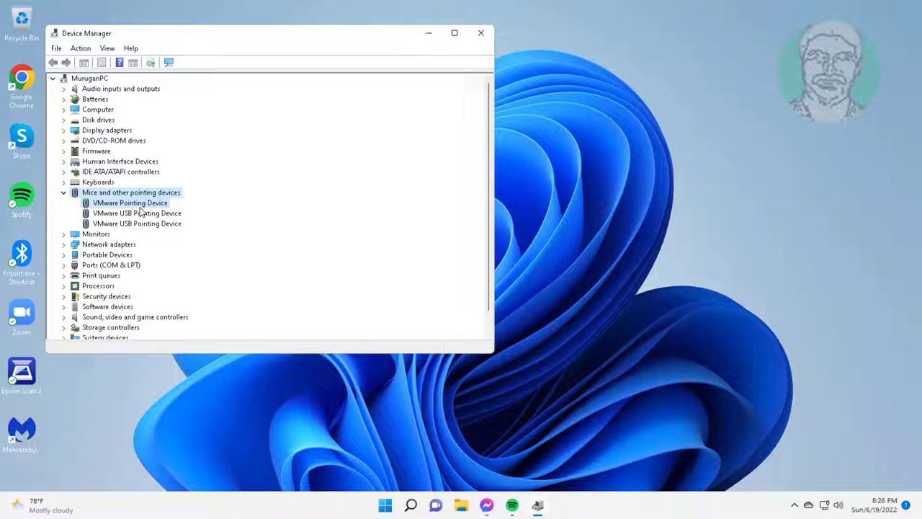
Update the VMware Pointing Device driver via automatic search, confirming the best driver is installed.
right_click(130, 202)
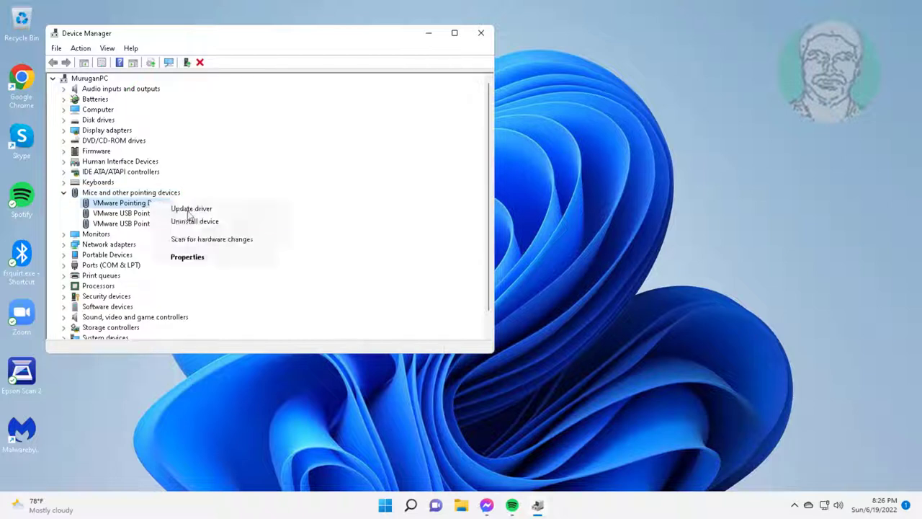
click(190, 207)
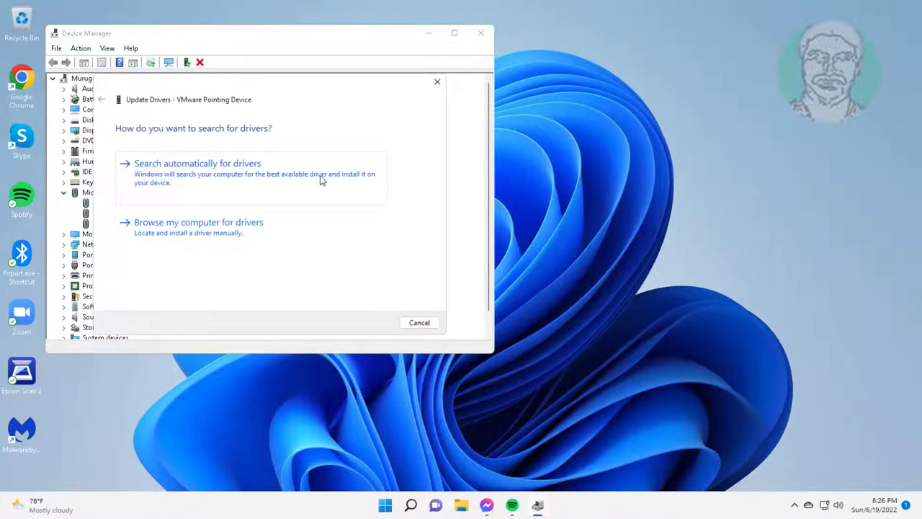
click(197, 163)
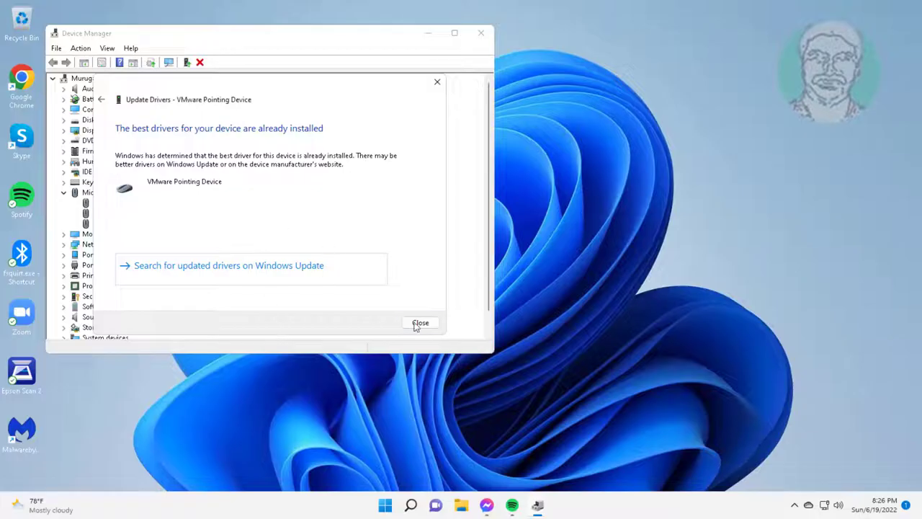
click(420, 322)
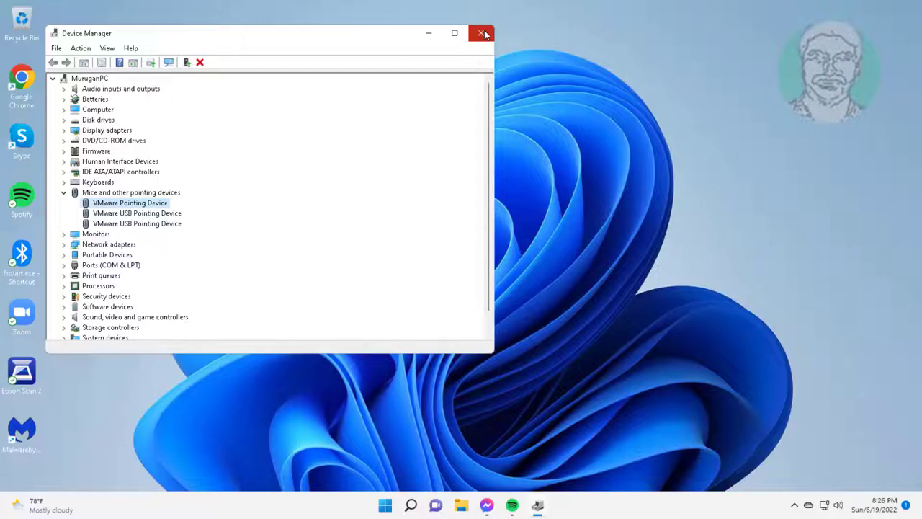
click(481, 34)
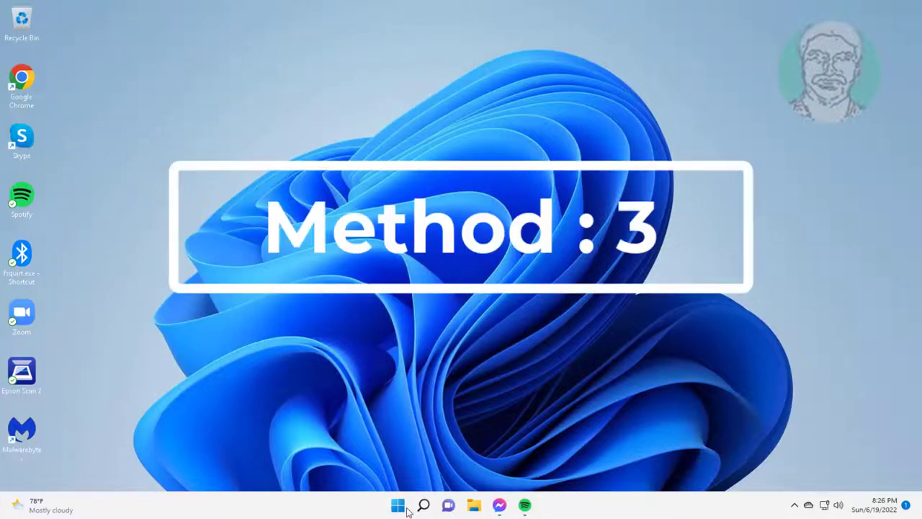
Reopen Device Manager and start a driver update for the VMware Pointing Device.
right_click(397, 505)
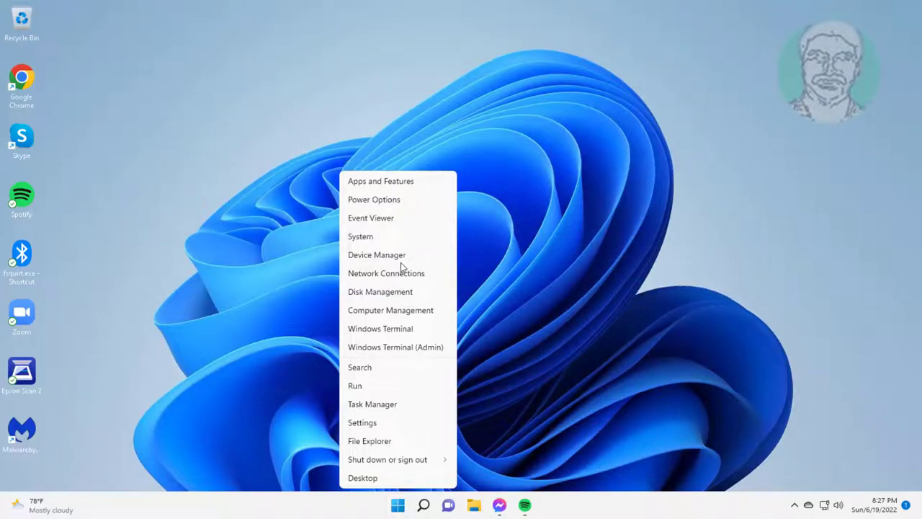
click(378, 254)
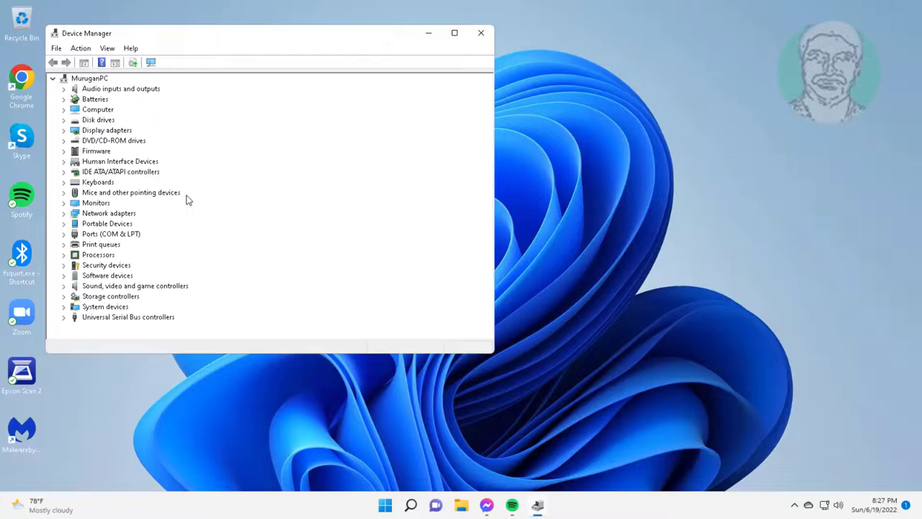
click(129, 193)
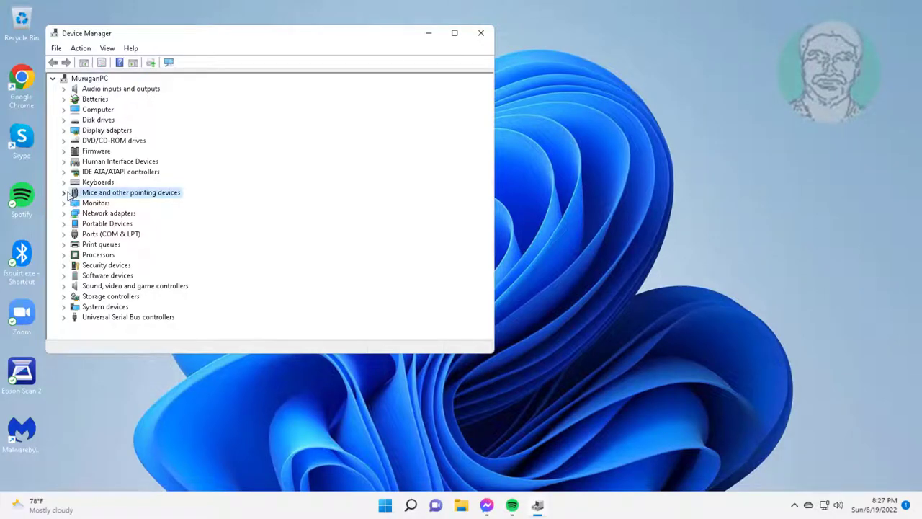
right_click(115, 202)
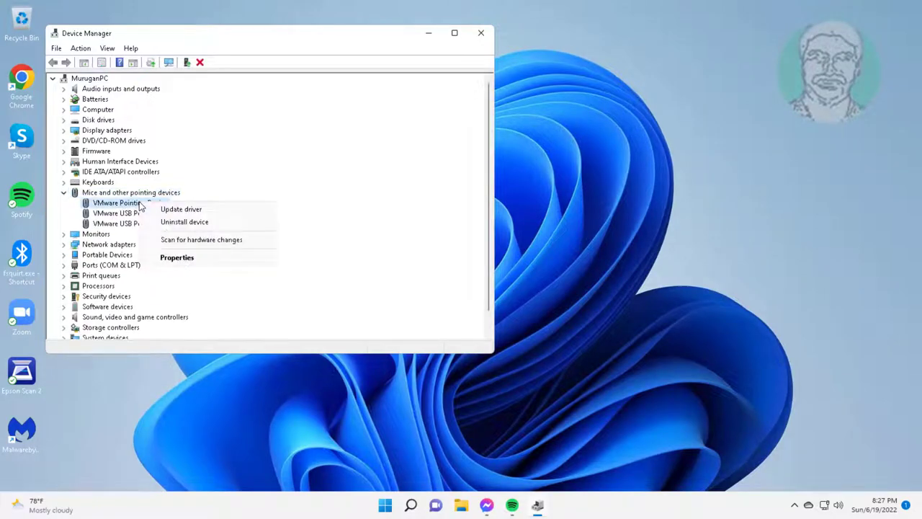
click(180, 214)
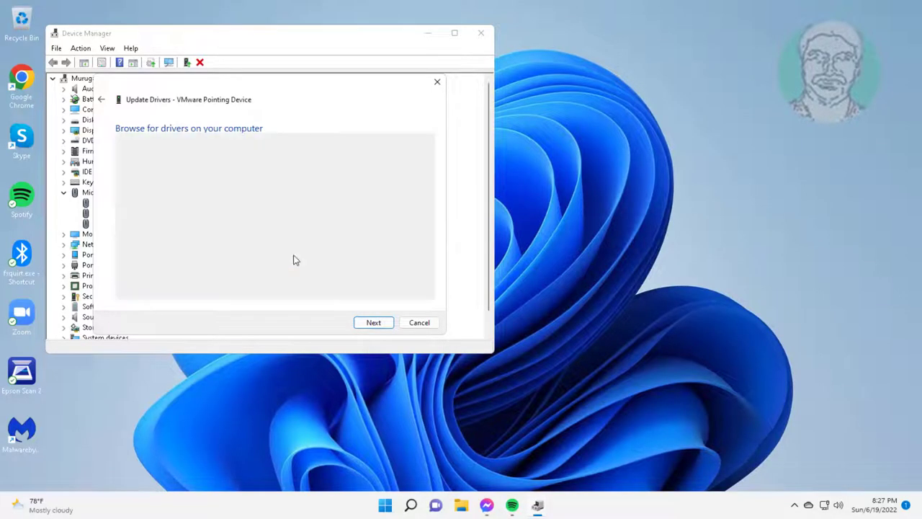
Reinstall the VMware Pointing Device driver from the compatible hardware list and postpone the restart.
click(373, 322)
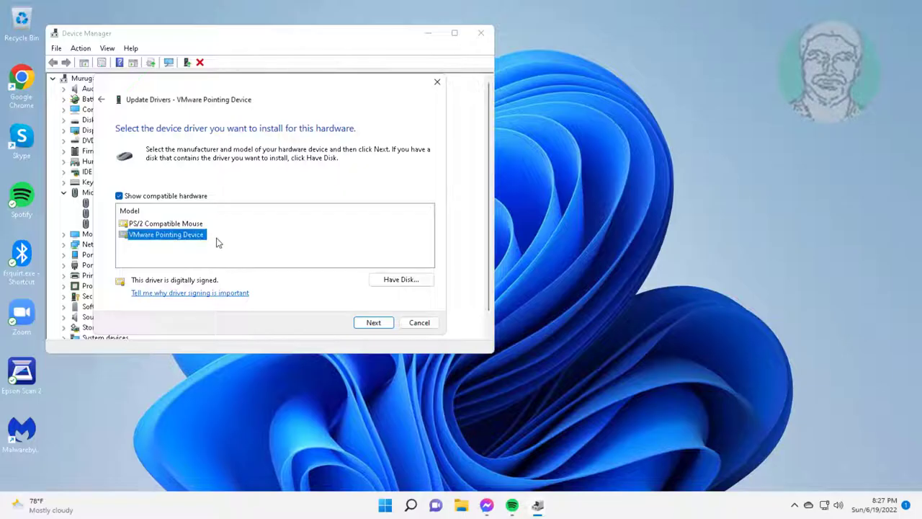
click(373, 323)
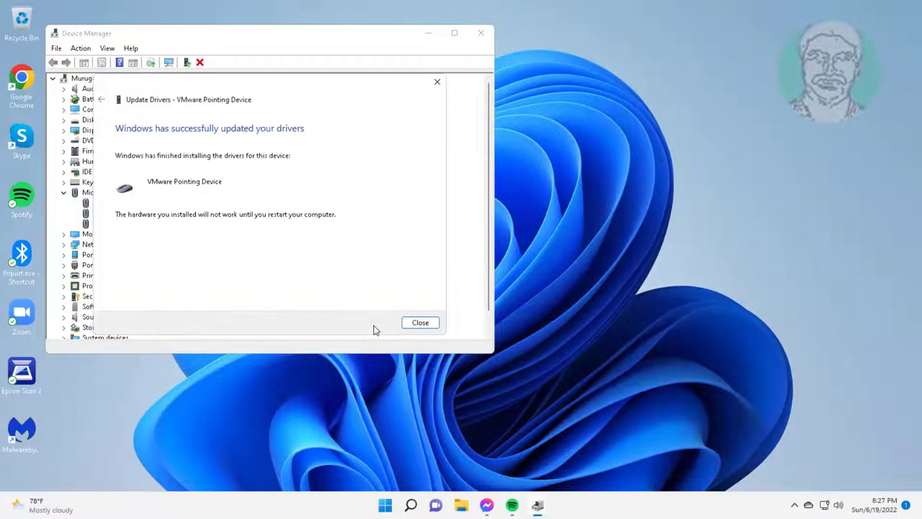
click(421, 322)
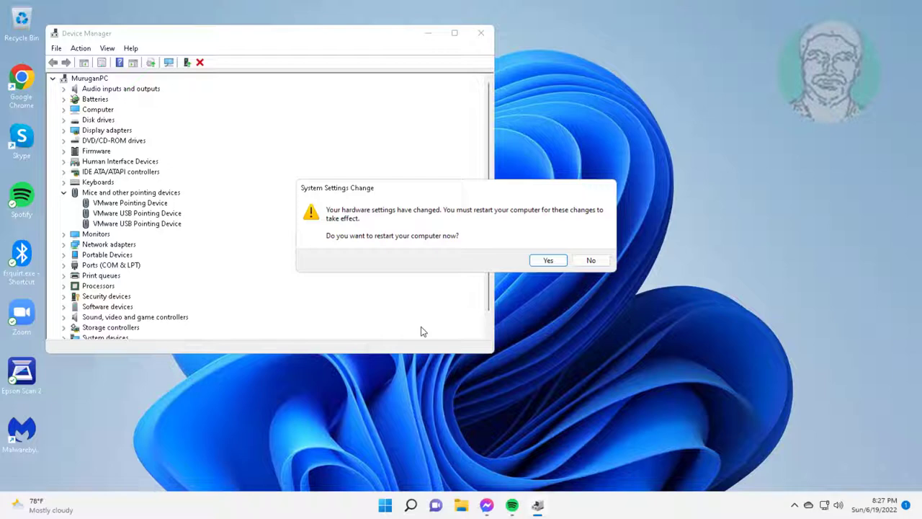
click(591, 259)
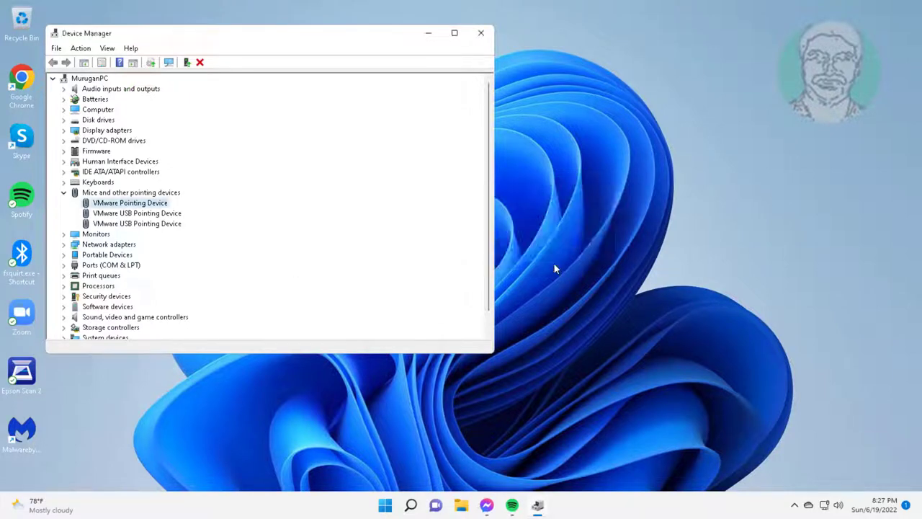
click(481, 33)
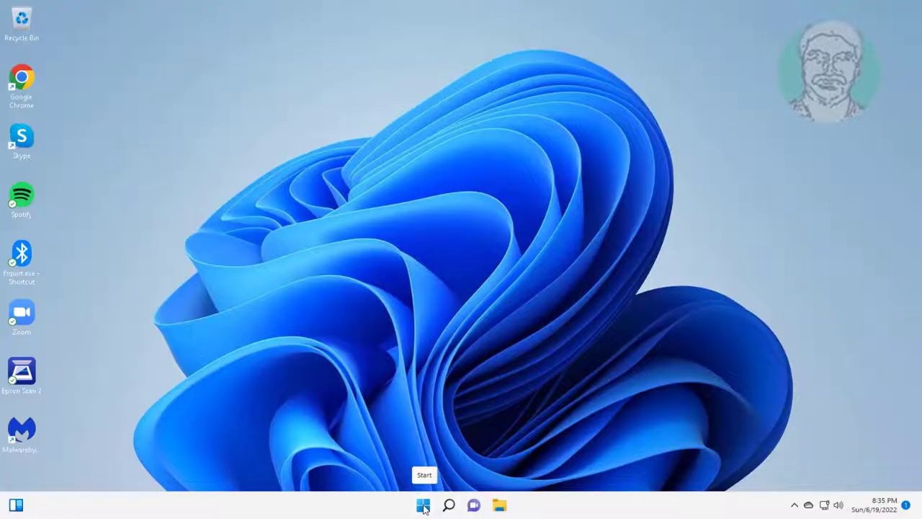
Uninstall the VMware Pointing Device under Mice and other pointing devices and confirm removal.
right_click(423, 505)
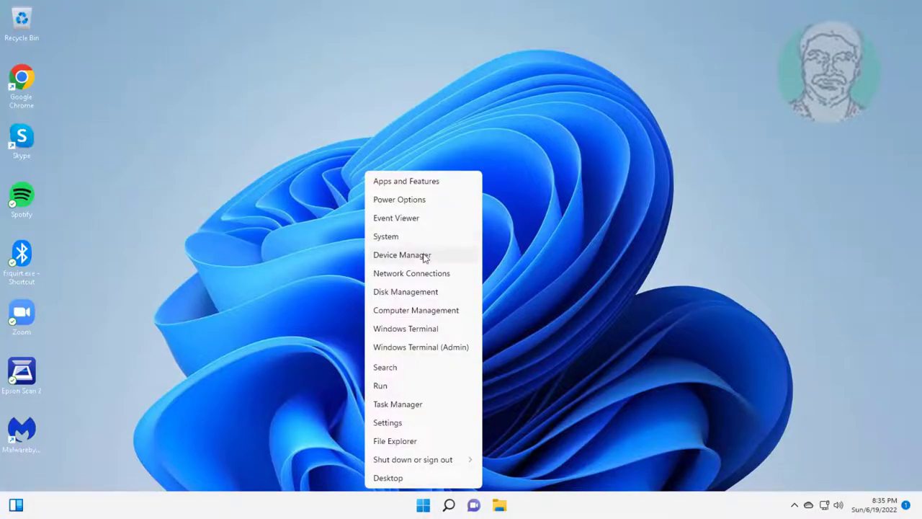
click(402, 253)
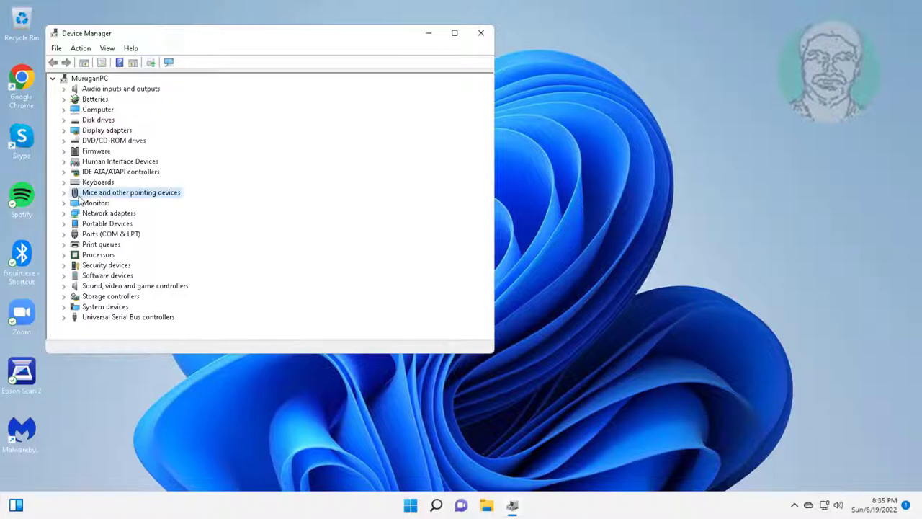
click(64, 193)
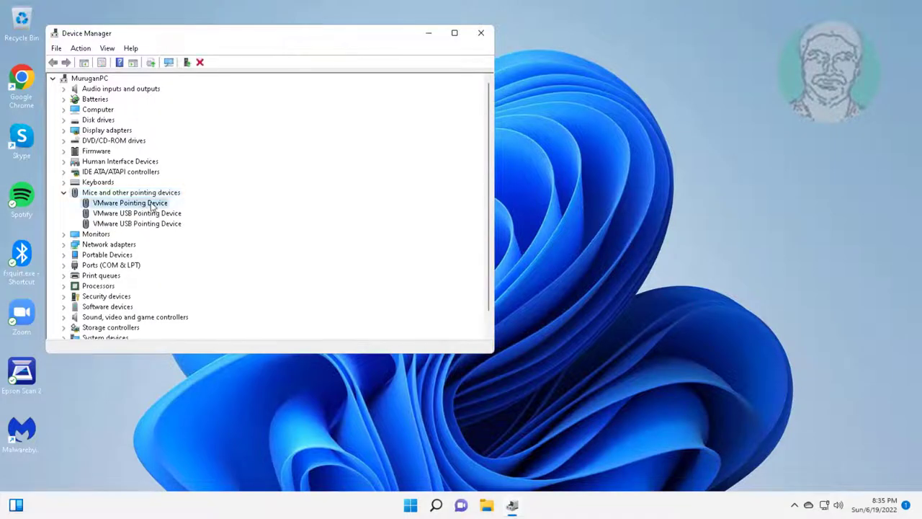
right_click(128, 202)
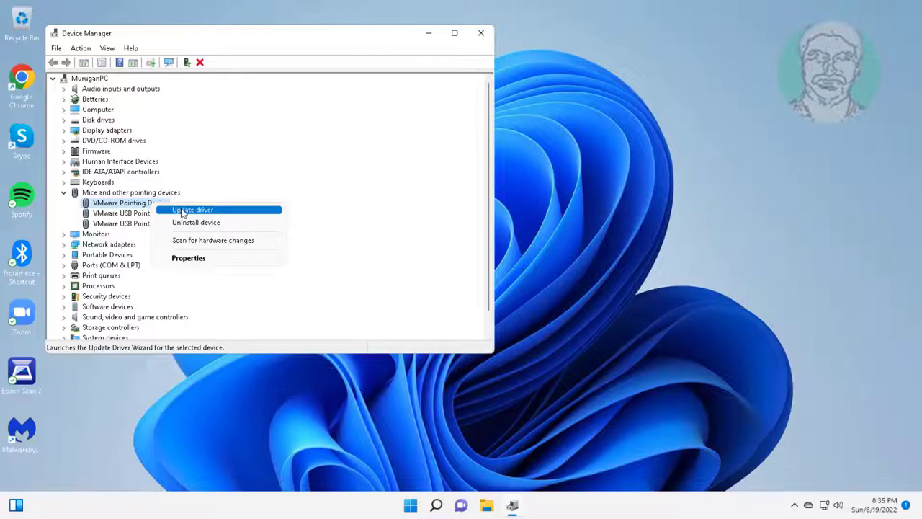
click(196, 222)
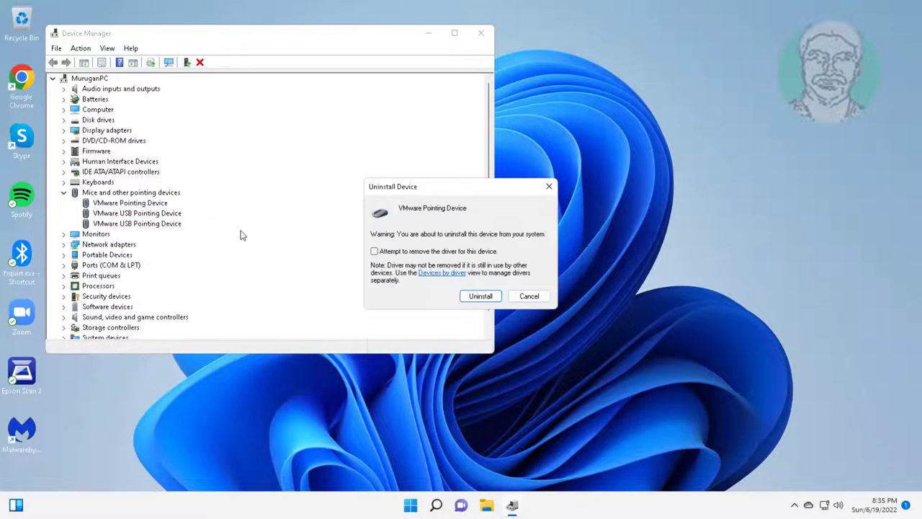
click(480, 295)
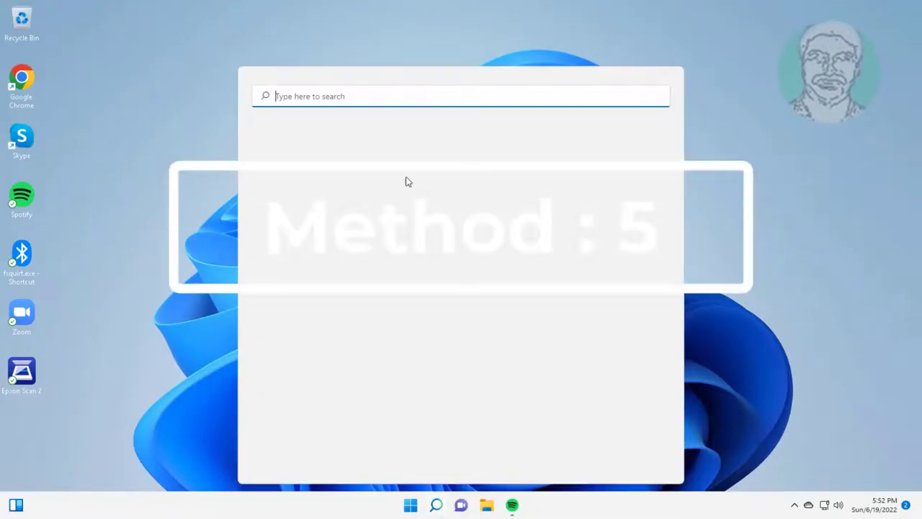
Search for cmd and launch Command Prompt as administrator, approving the UAC prompt.
text(cmd)
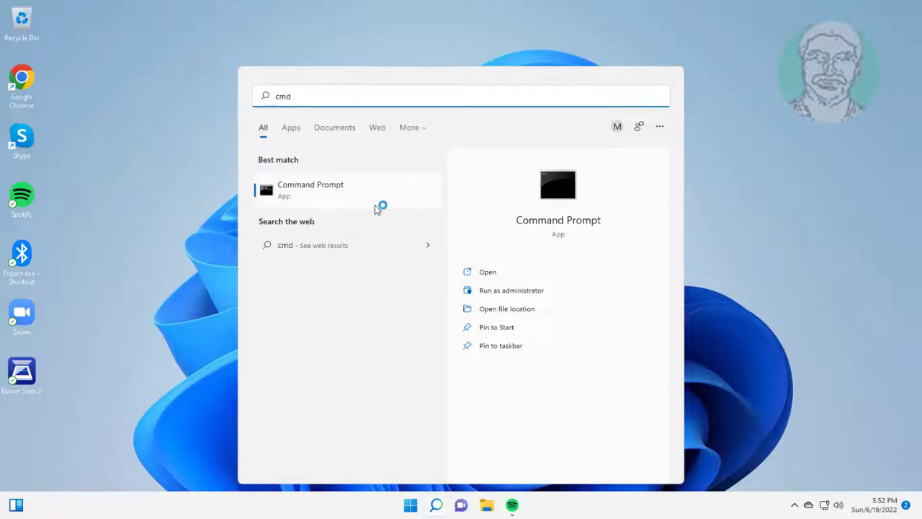
click(512, 290)
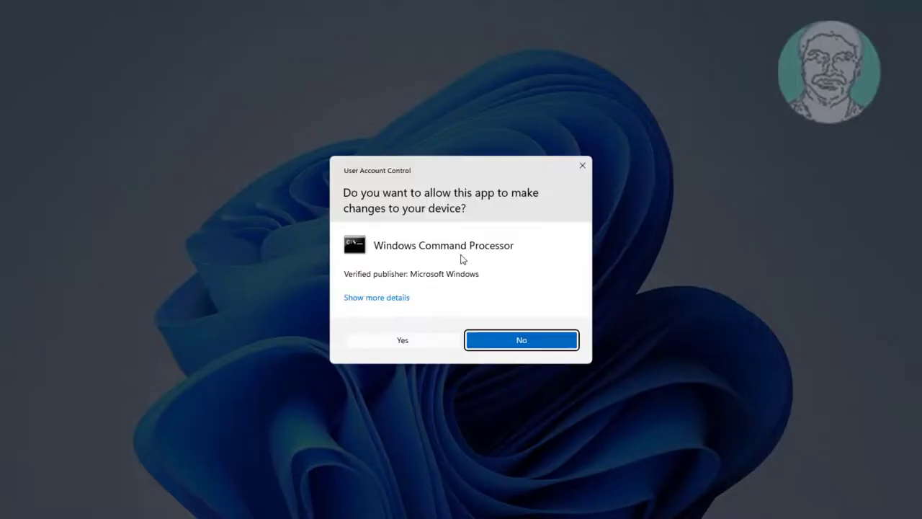
click(402, 340)
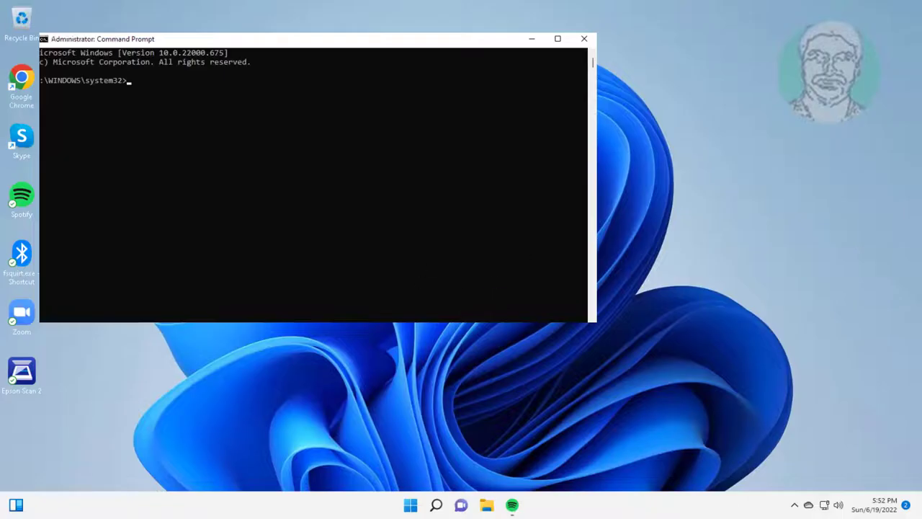
Run sfc /scannow until it reports corrupt files found and repaired.
text(sfc)
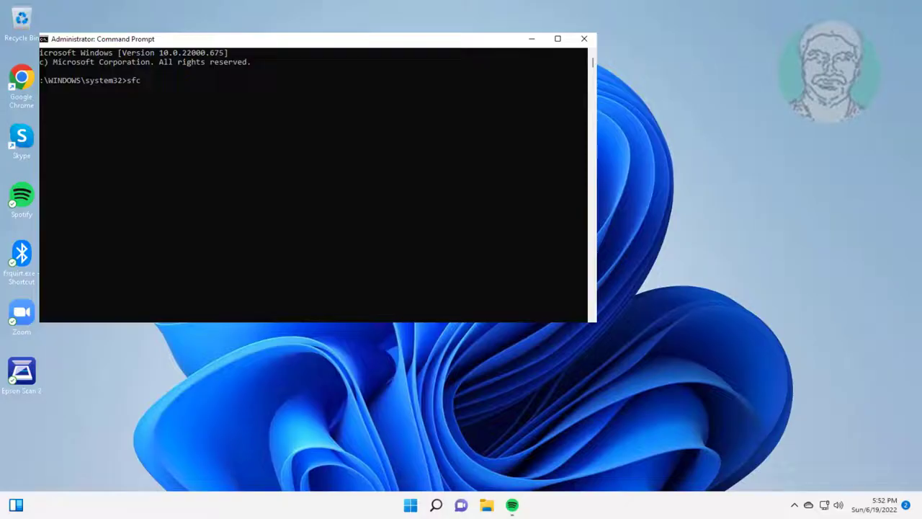
text(/scannow)
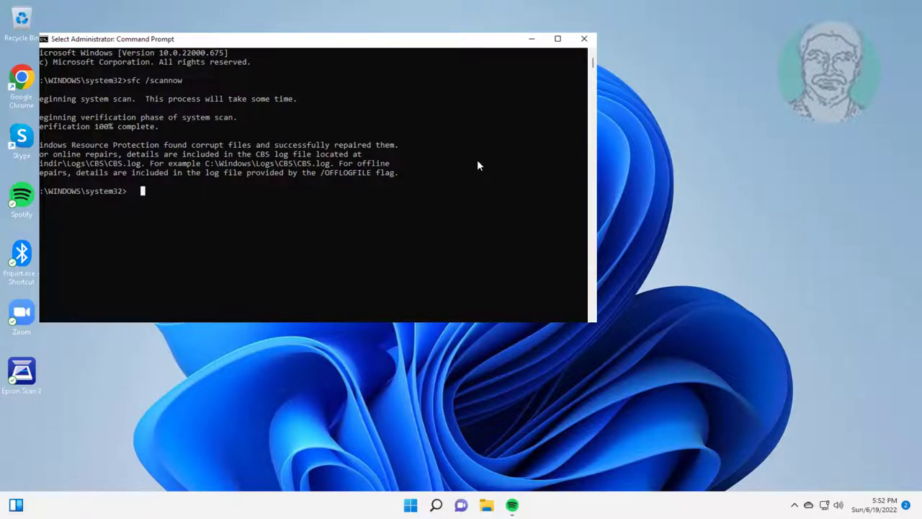
text(d)
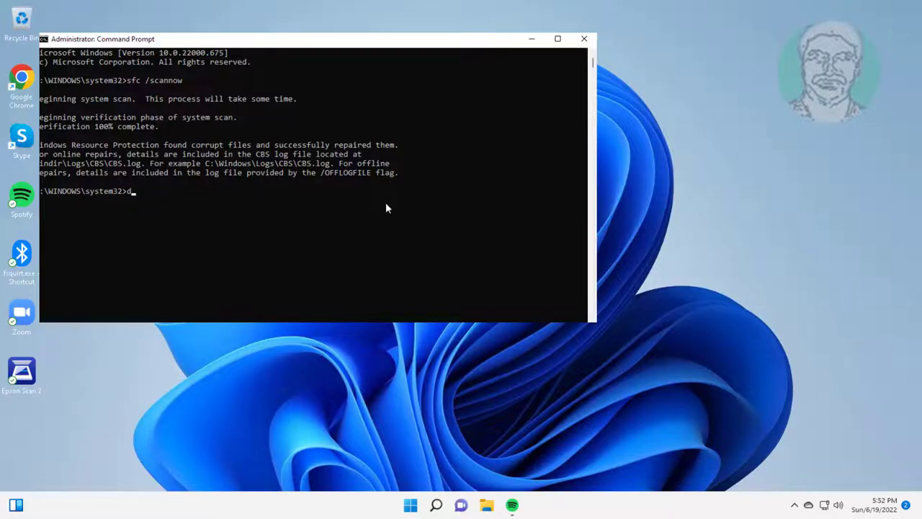
Run dism /online /cleanup-image /restorehealth until the operation completes successfully.
text(dism /online /cleanup-image /restorehe)
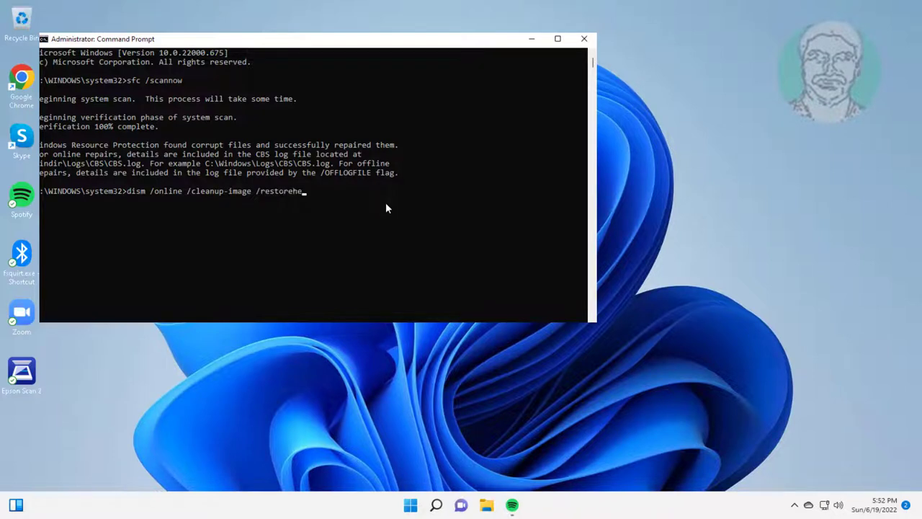
key(enter)
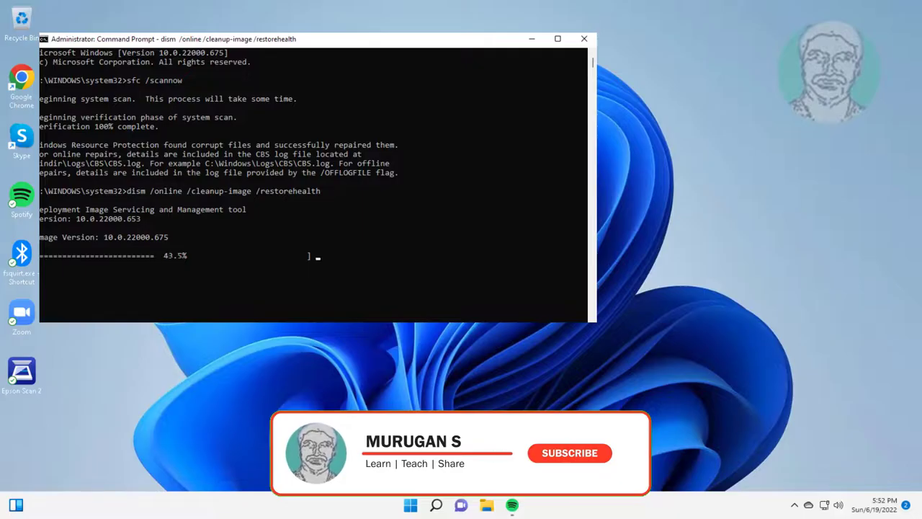
mouse_move(570, 453)
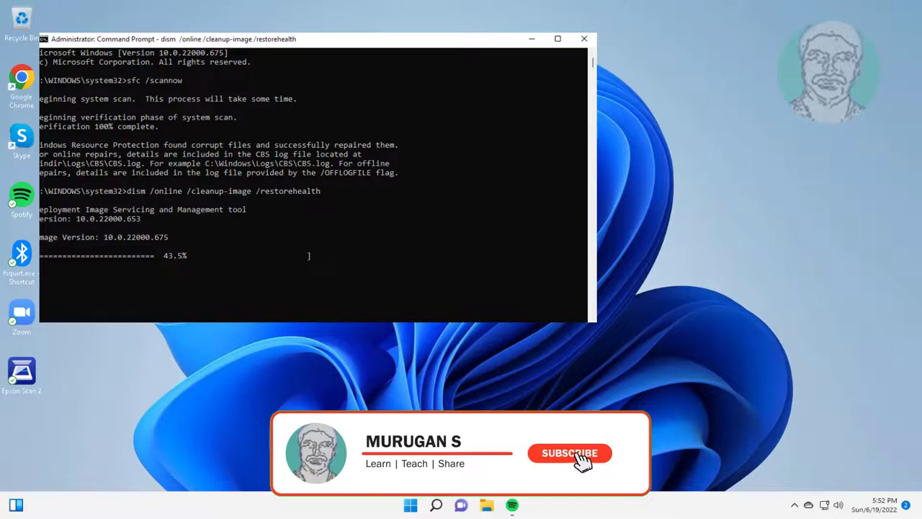
click(569, 452)
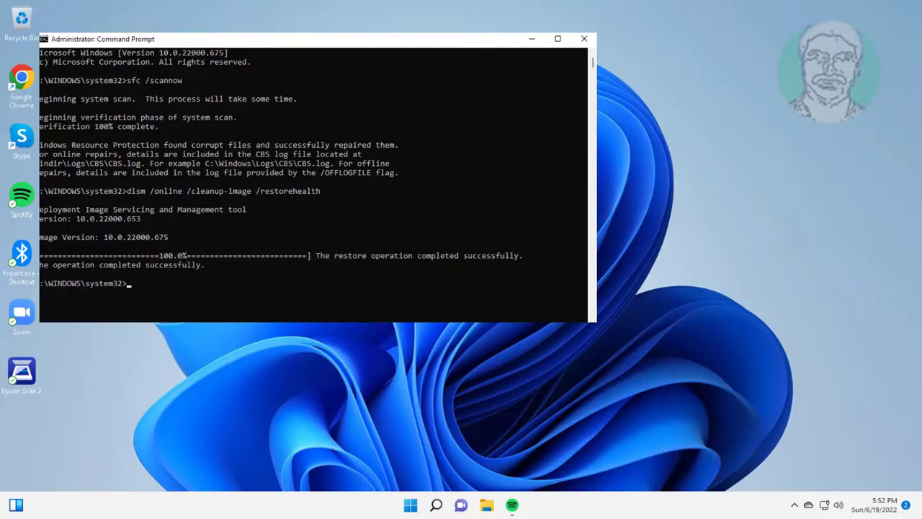
text(ex)
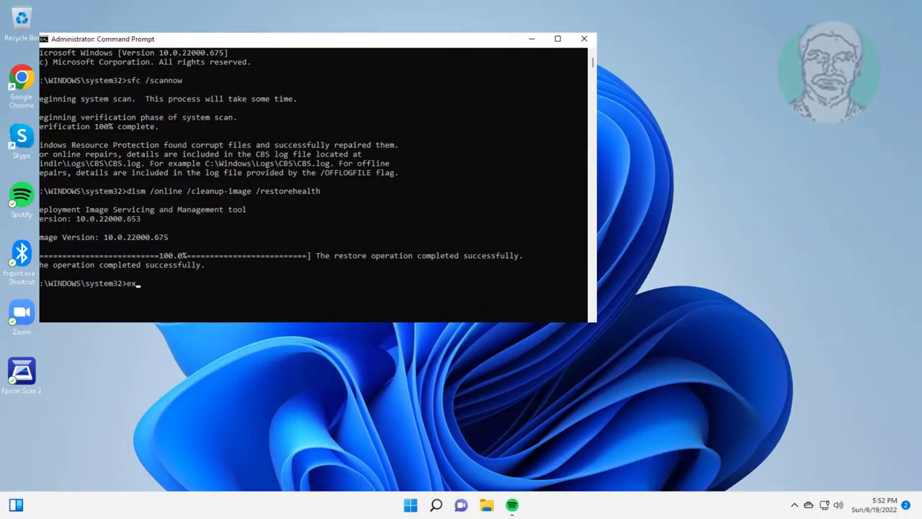